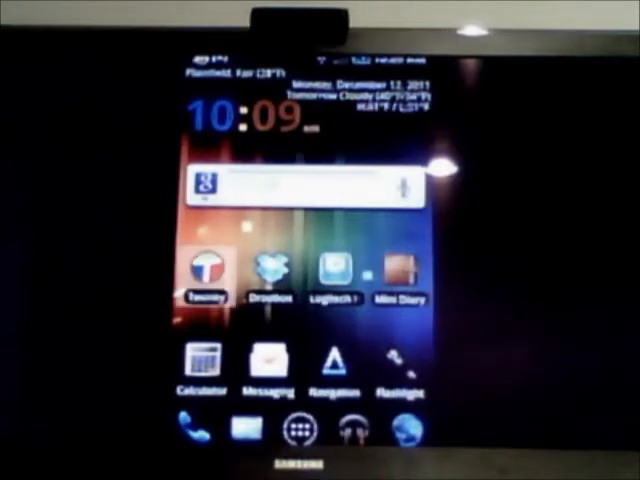
- Launch Twonky from the Android phone's home screen
{"action": "left_click", "coordinate": [205, 275]}
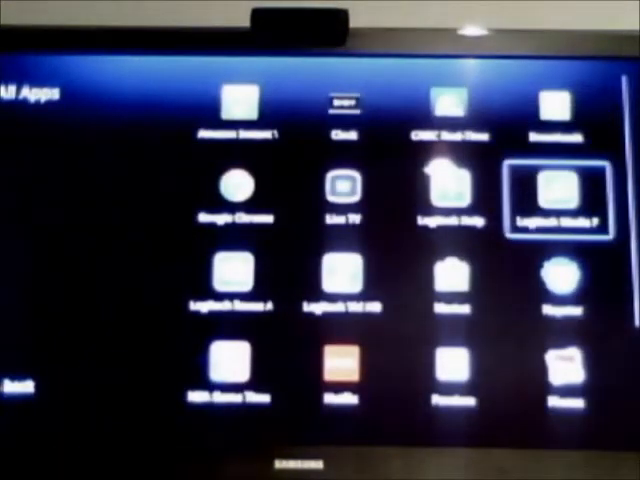
- Open the Logitech Media Player tile in Google TV's All Apps grid
{"action": "left_click", "coordinate": [558, 195]}
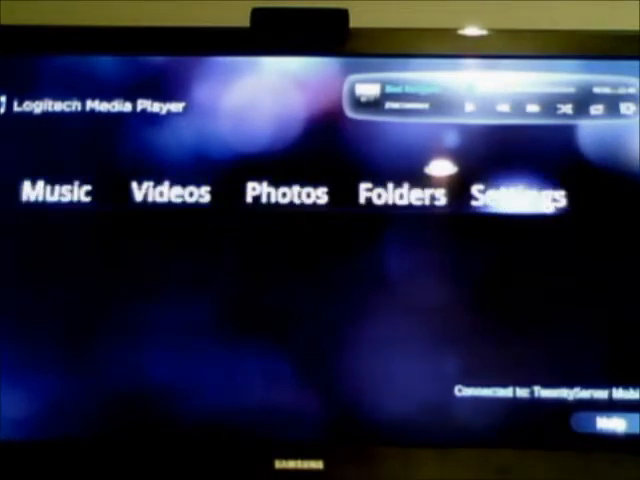
- Enter the Music section from Logitech Media Player's home menu
{"action": "left_click", "coordinate": [521, 192]}
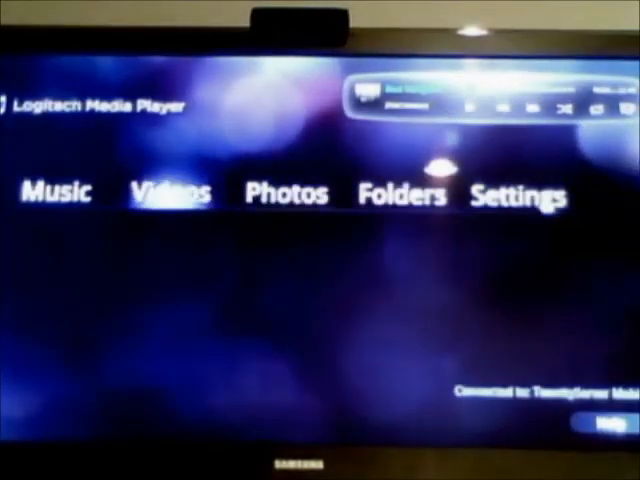
{"action": "left_click", "coordinate": [57, 191]}
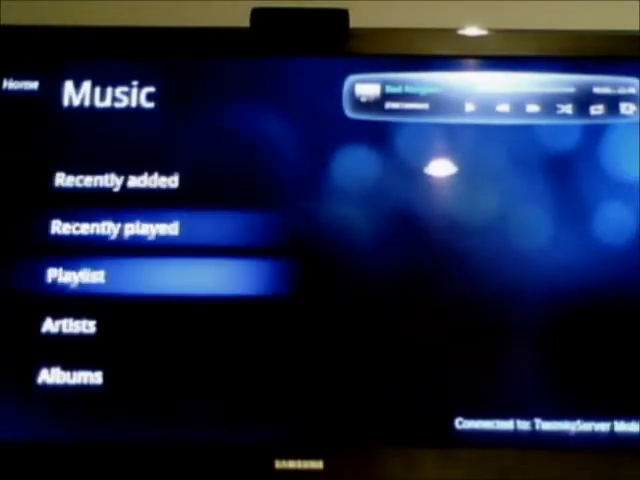
- Select Artists in the Music menu to list artists from A-Ha onward
{"action": "left_click", "coordinate": [66, 325]}
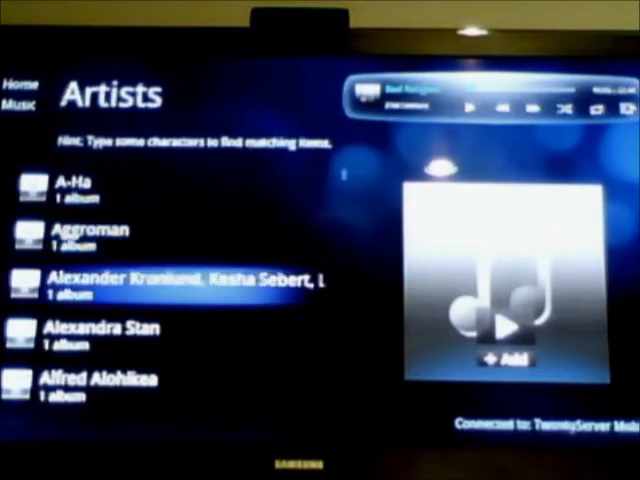
- Jump to Bad Religion in the Artists list and play the All Ages album
{"action": "scroll", "scroll_direction": "down", "scroll_amount": 3}
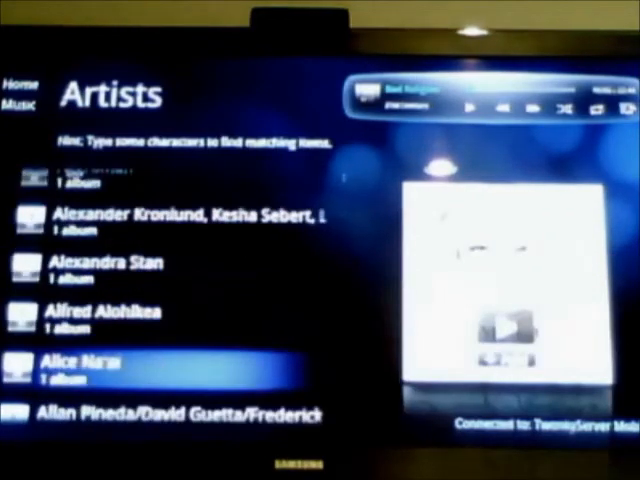
{"action": "type", "text": "r"}
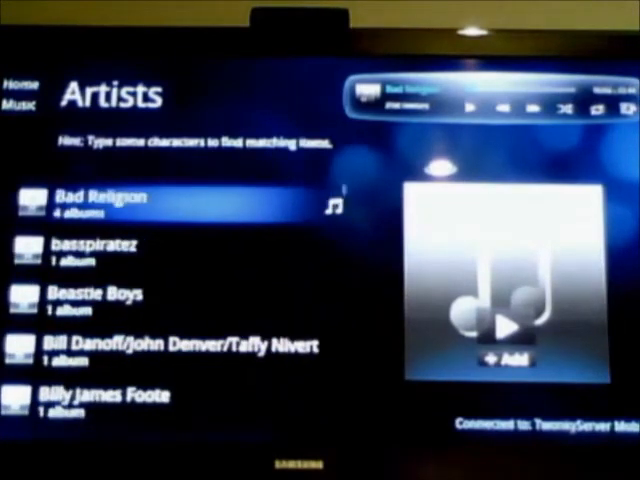
{"action": "left_click", "coordinate": [100, 197]}
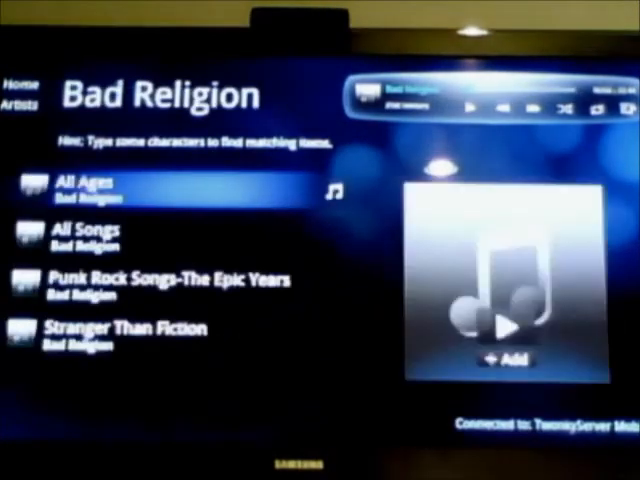
{"action": "left_click", "coordinate": [80, 186]}
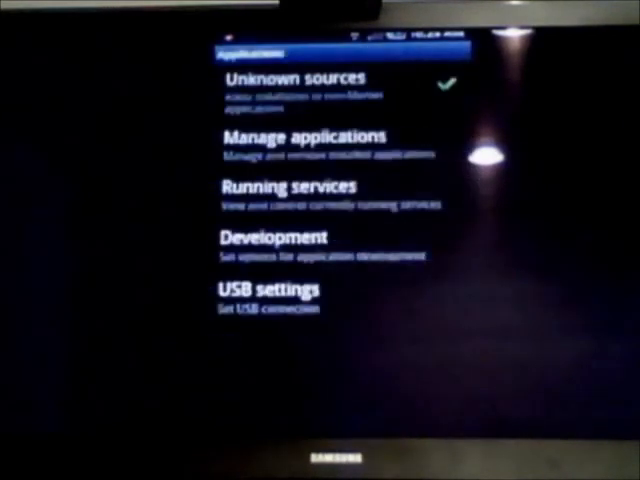
- Find Twonky under Manage applications and clear its data
{"action": "left_click", "coordinate": [300, 137]}
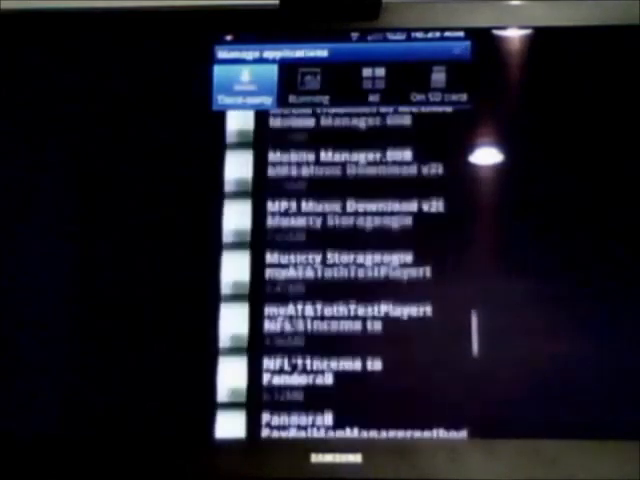
{"action": "scroll", "scroll_direction": "down", "scroll_amount": 3}
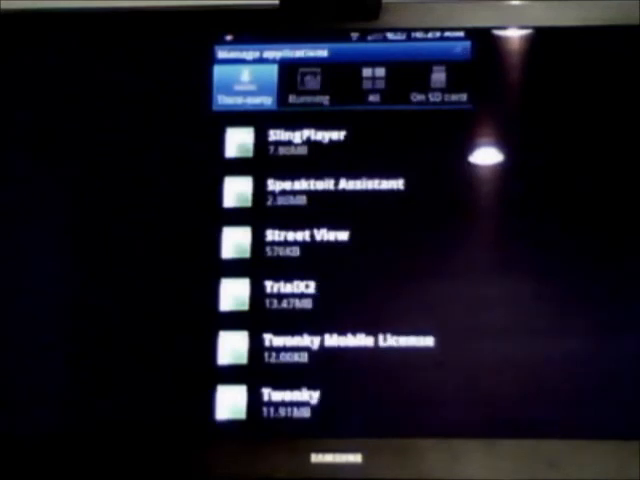
{"action": "scroll", "scroll_direction": "down", "scroll_amount": 3}
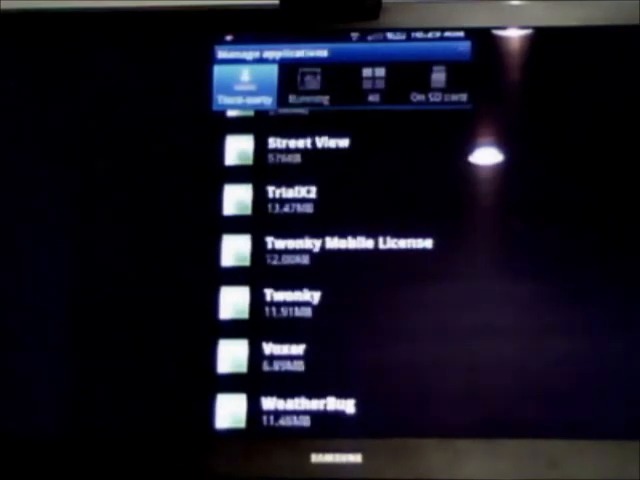
{"action": "left_click", "coordinate": [291, 301]}
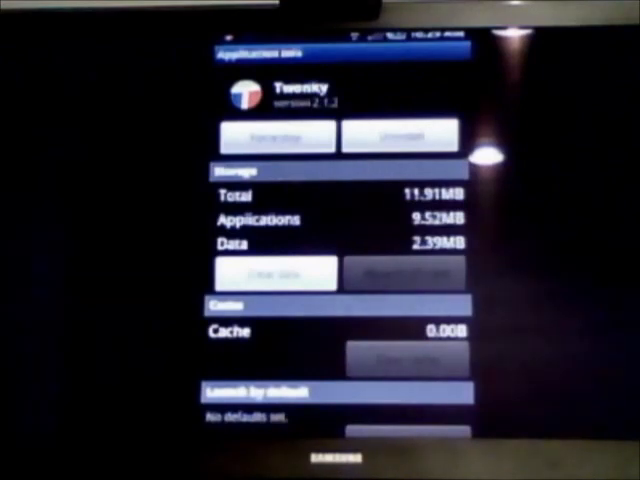
{"action": "left_click", "coordinate": [275, 272]}
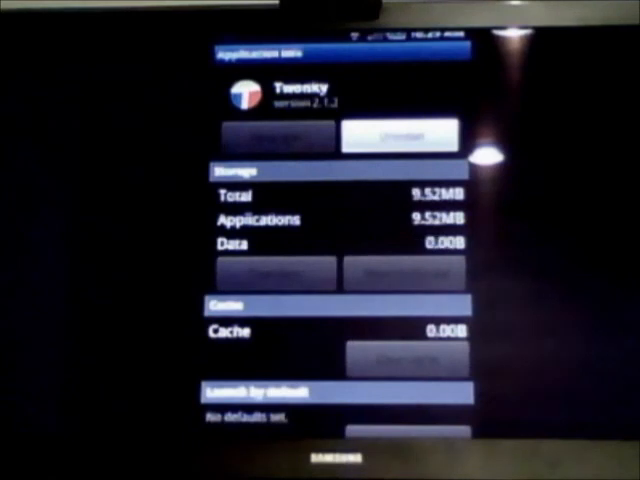